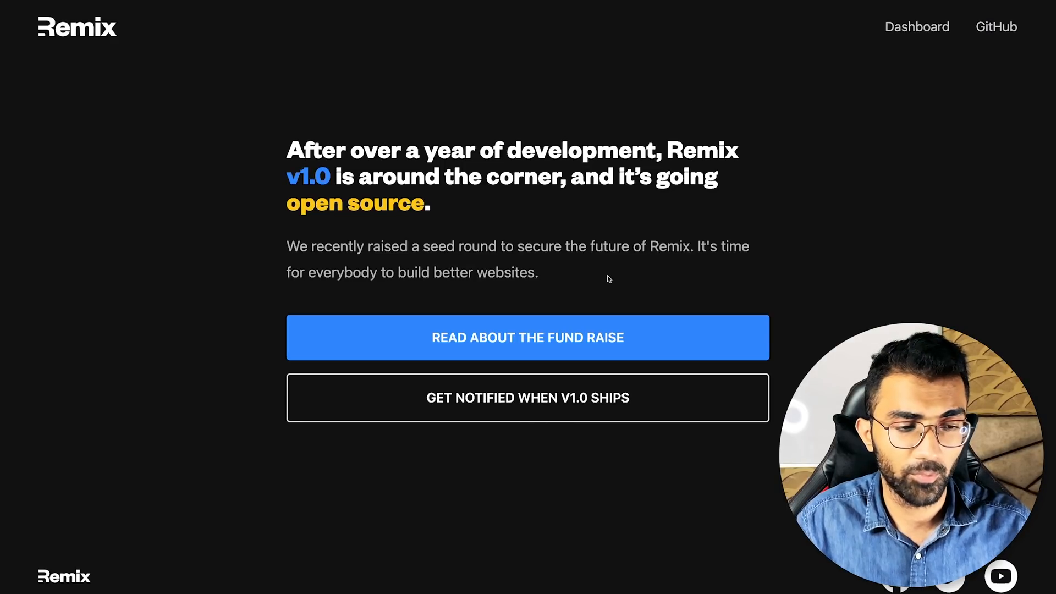
{"action": "mouse_move", "coordinate": [153, 42]}
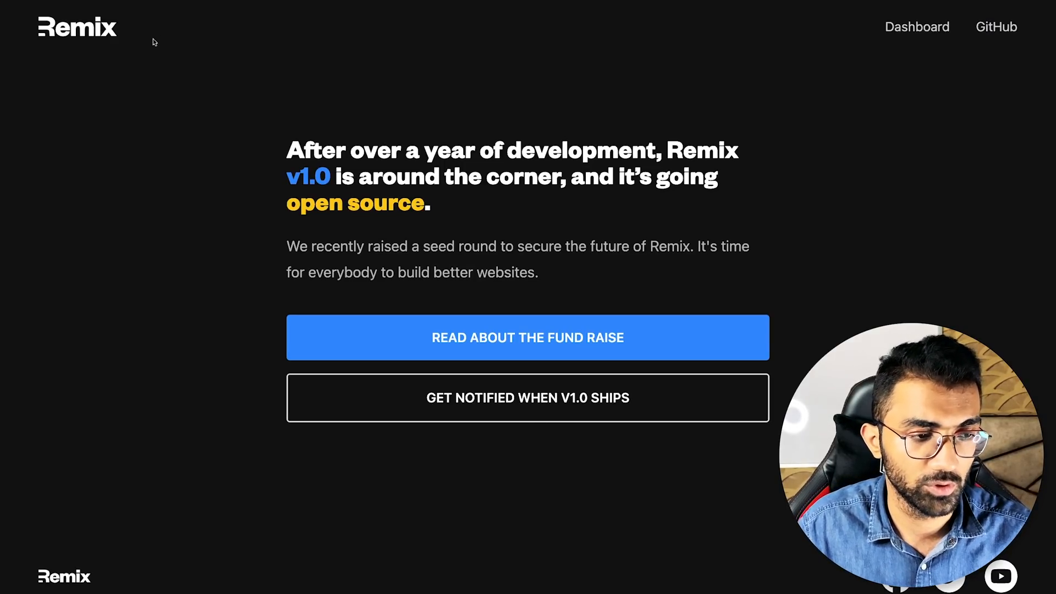
{"action": "mouse_move", "coordinate": [477, 206]}
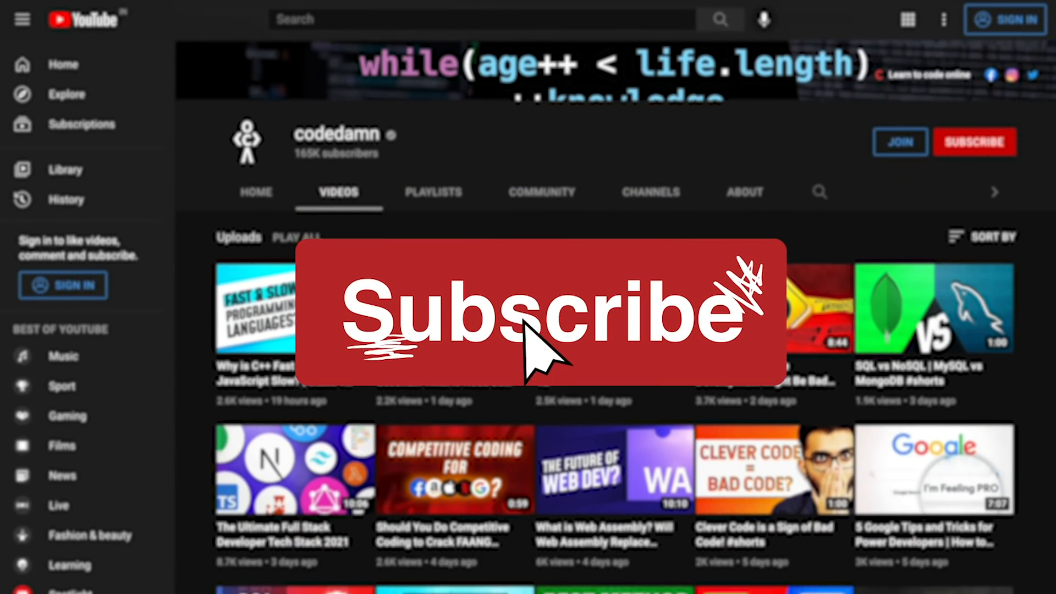
- Read through the Remix seed funding announcement article
{"action": "scroll", "scroll_direction": "down", "scroll_amount": 3}
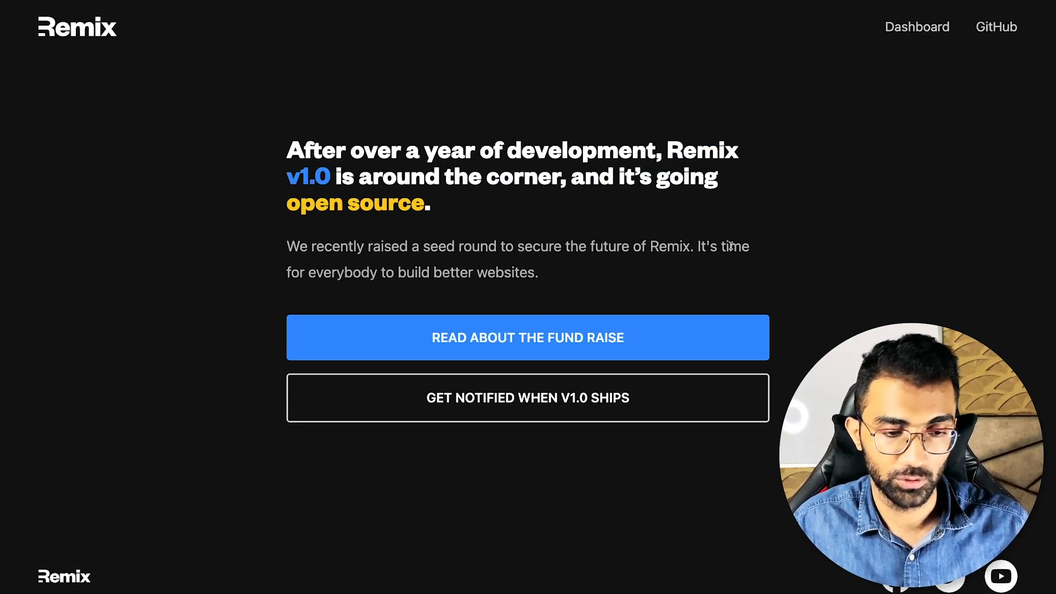
{"action": "mouse_move", "coordinate": [639, 373]}
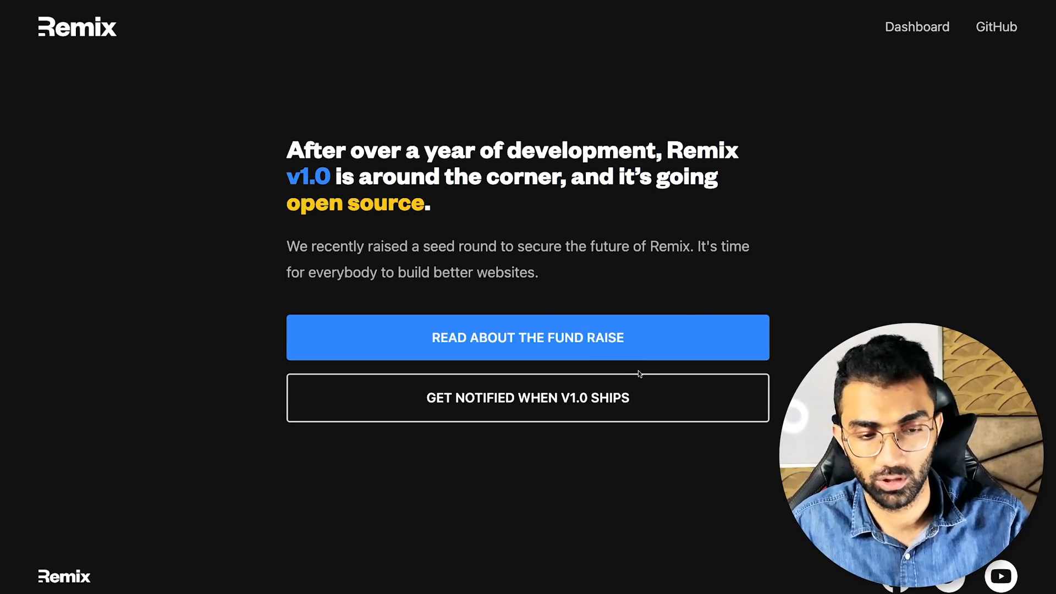
{"action": "mouse_move", "coordinate": [807, 254]}
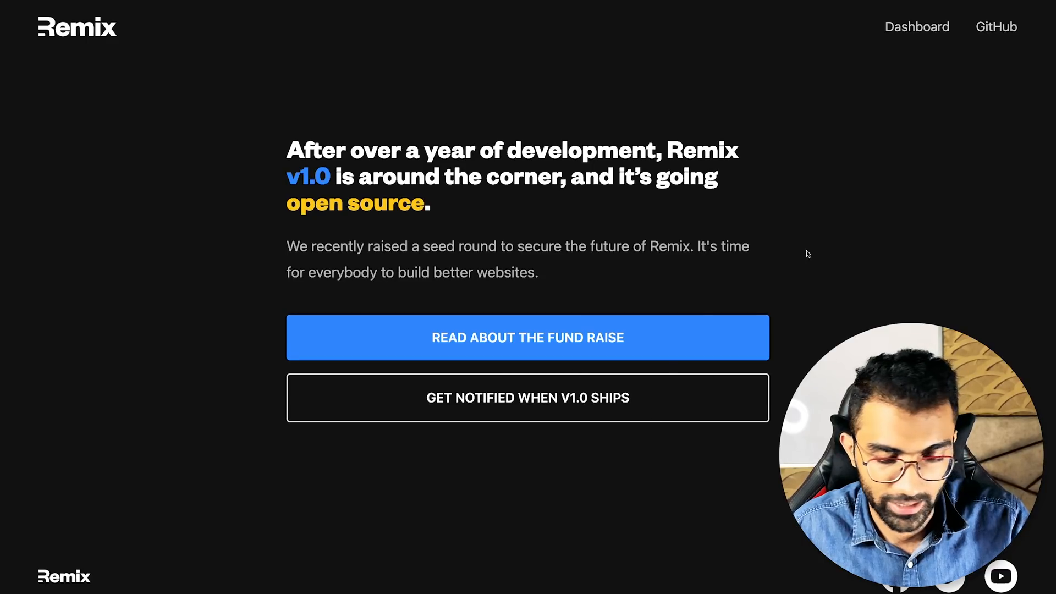
{"action": "mouse_move", "coordinate": [606, 418]}
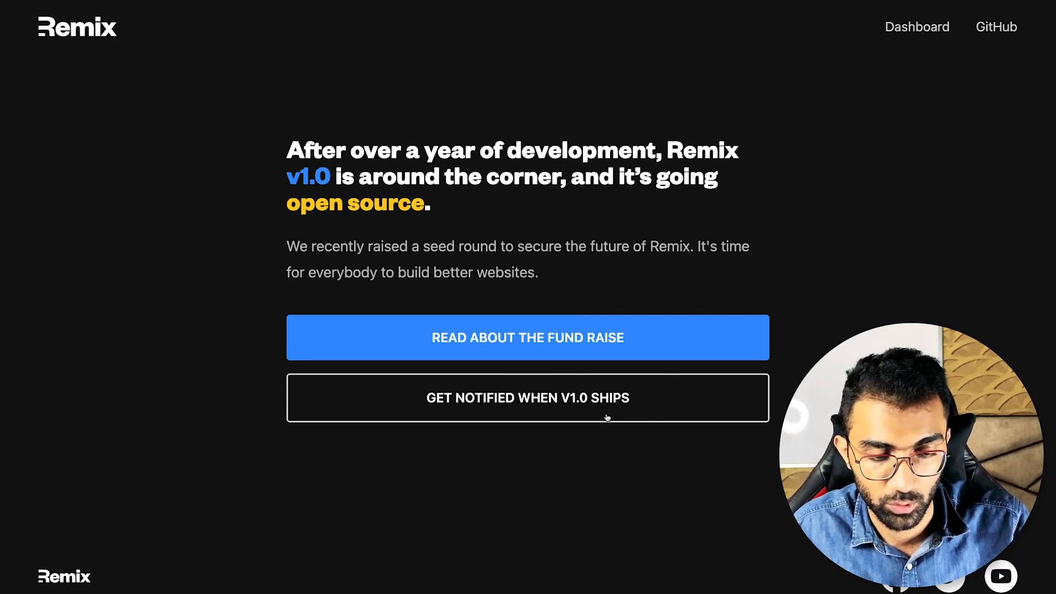
{"action": "left_click", "coordinate": [527, 338]}
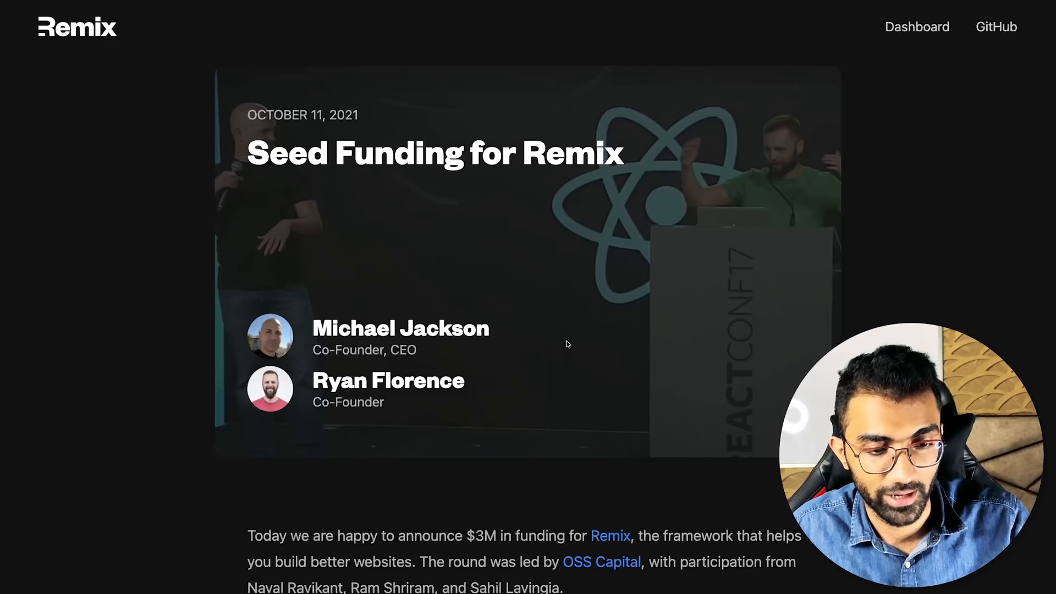
{"action": "scroll", "scroll_direction": "down", "scroll_amount": 3}
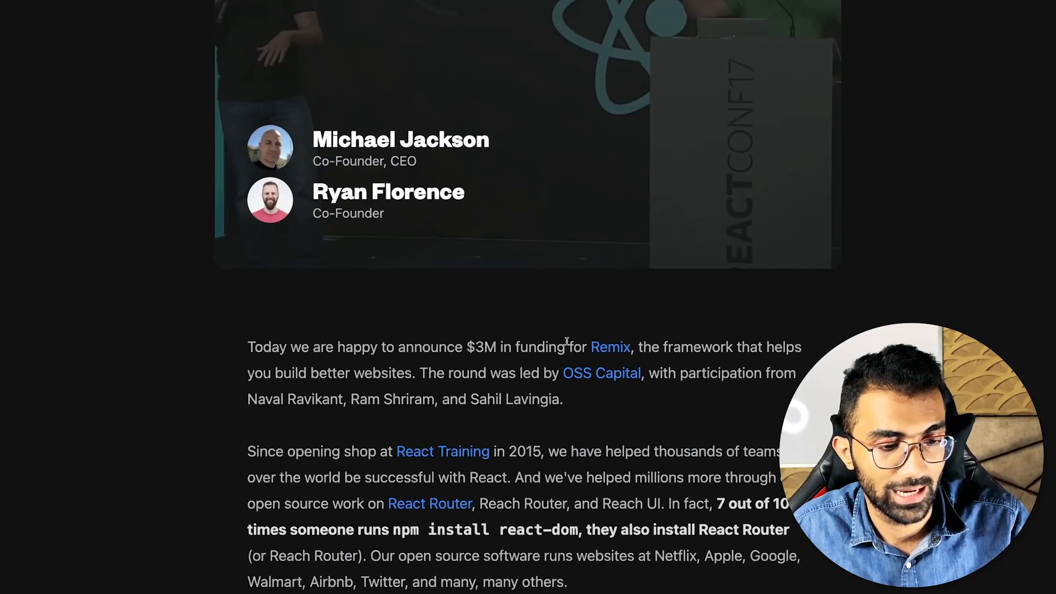
{"action": "scroll", "scroll_direction": "down", "scroll_amount": 3}
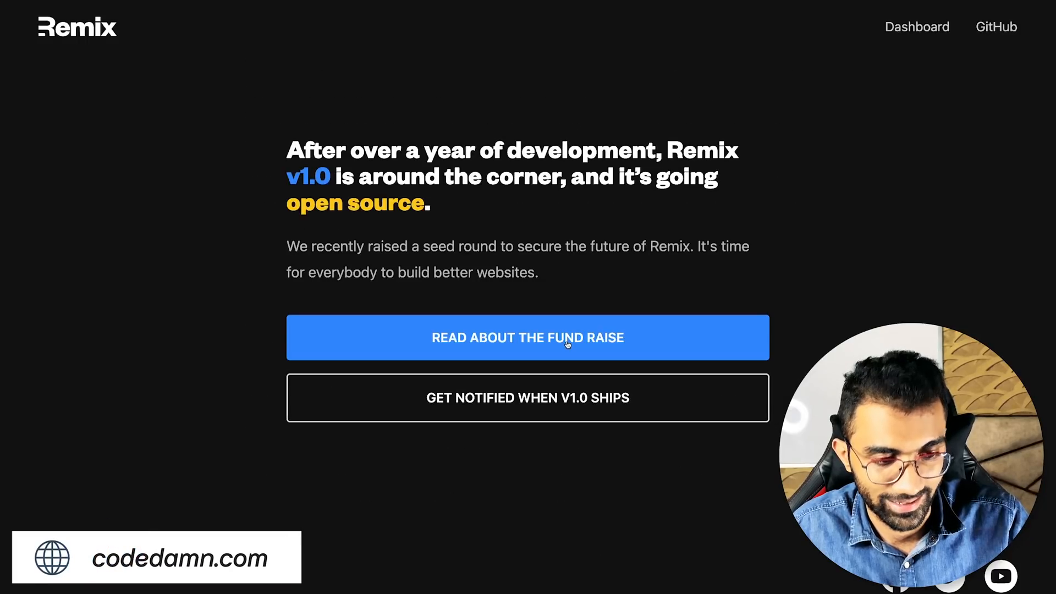
{"action": "mouse_move", "coordinate": [552, 241]}
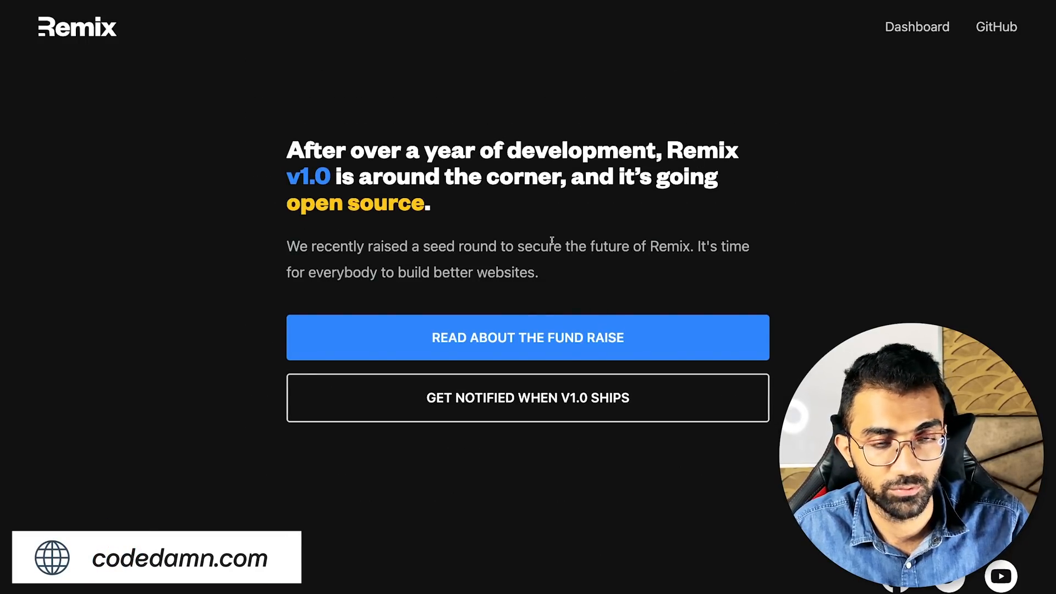
{"action": "mouse_move", "coordinate": [562, 276]}
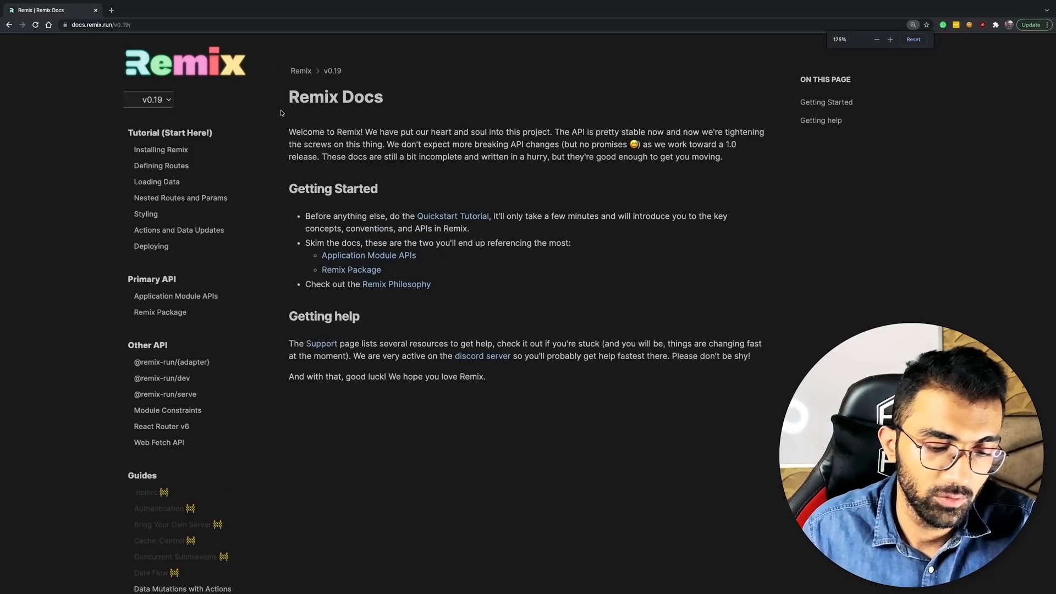
- Open the Data Mutations with Actions guide from the Guides sidebar
{"action": "left_click", "coordinate": [890, 40]}
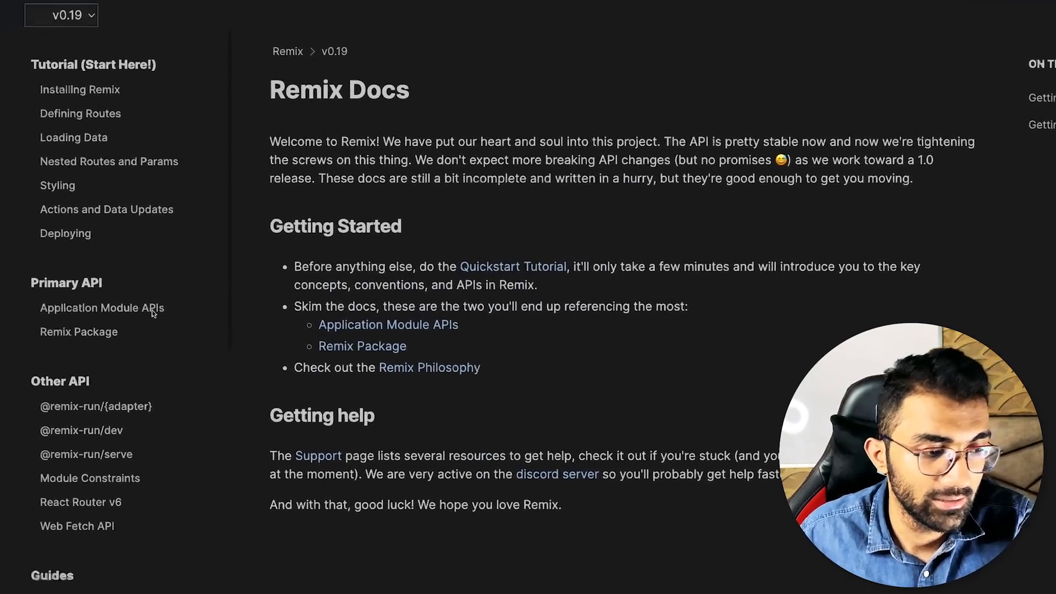
{"action": "scroll", "scroll_direction": "down", "scroll_amount": 3}
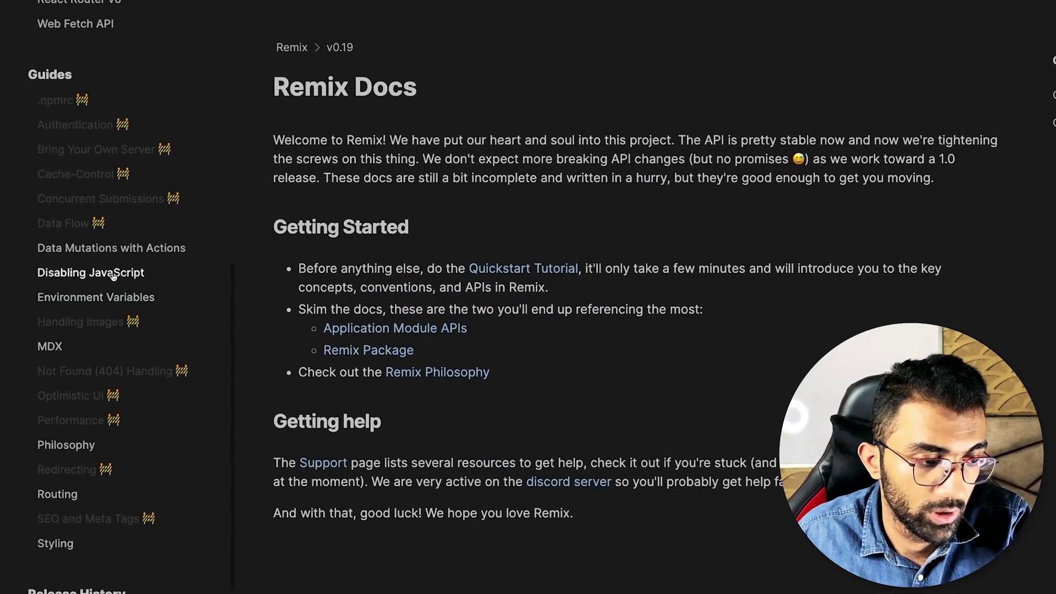
{"action": "left_click", "coordinate": [112, 247]}
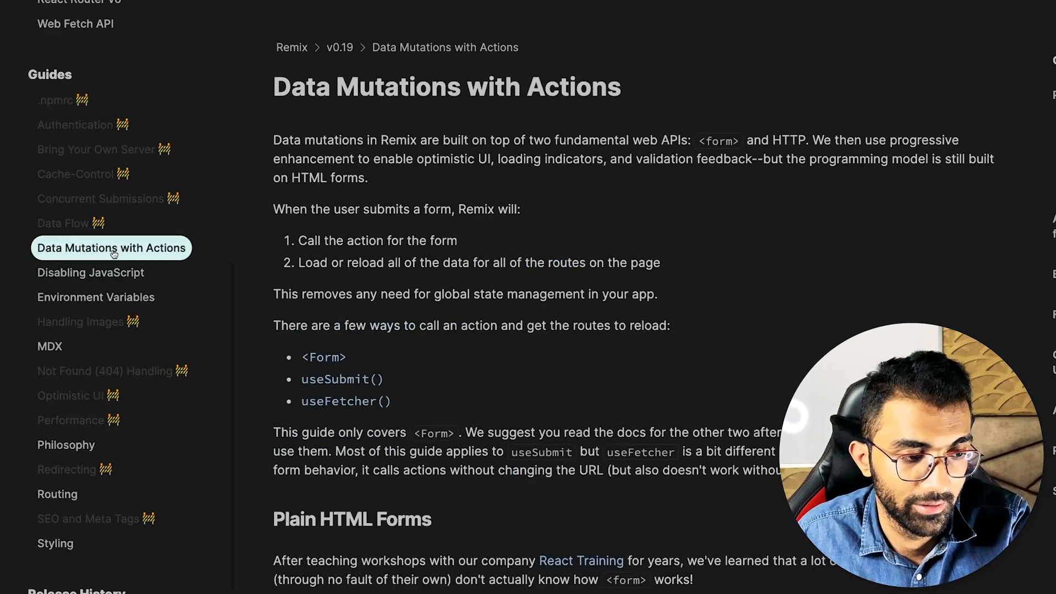
- Scroll the guide down to its HTML Form GET and POST examples
{"action": "scroll", "scroll_direction": "down", "scroll_amount": 3}
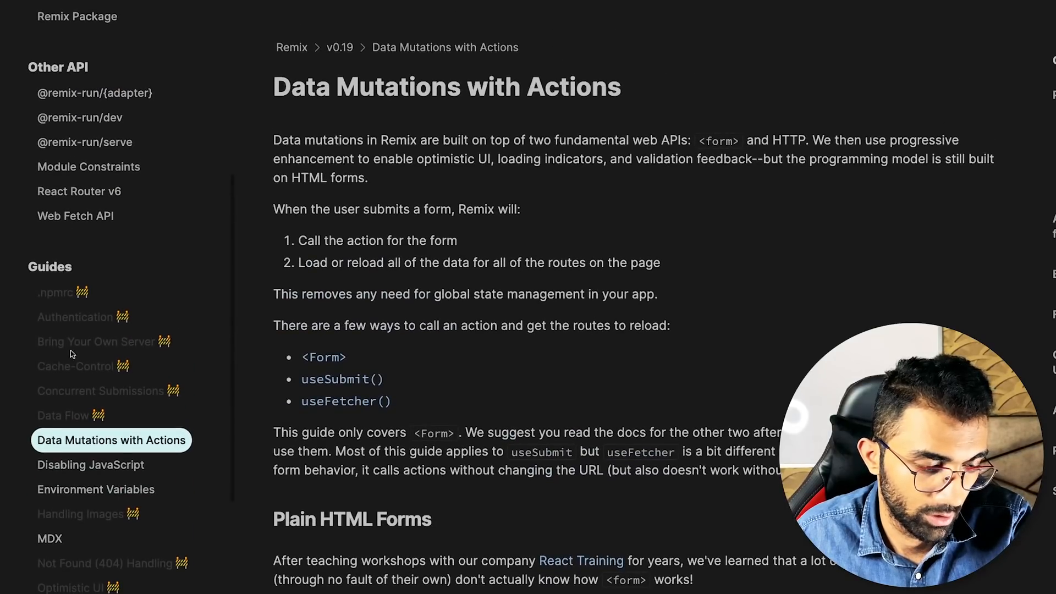
{"action": "scroll", "scroll_direction": "down", "scroll_amount": 3}
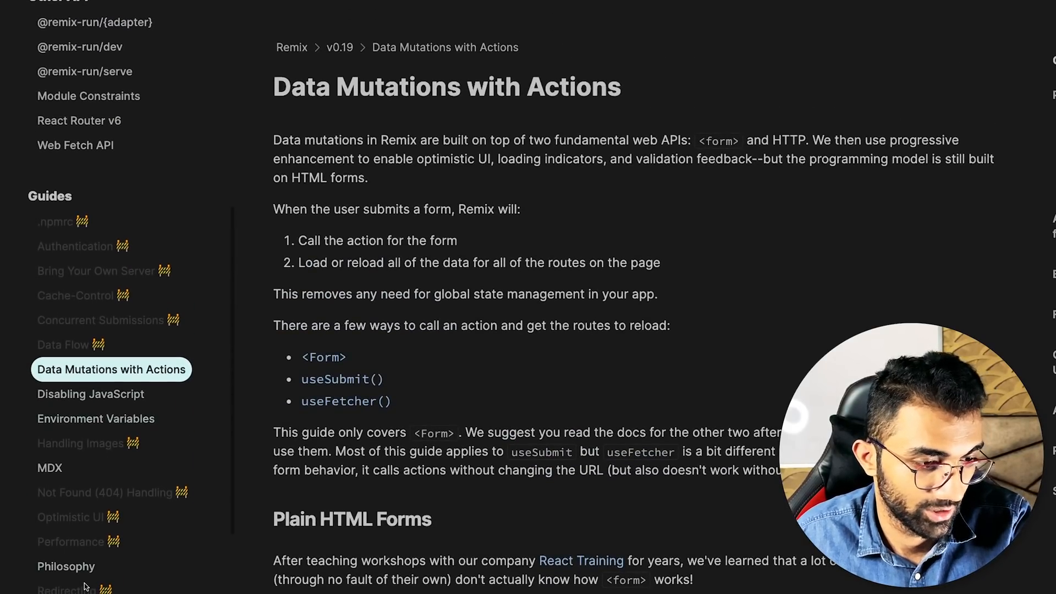
{"action": "scroll", "scroll_direction": "down", "scroll_amount": 3}
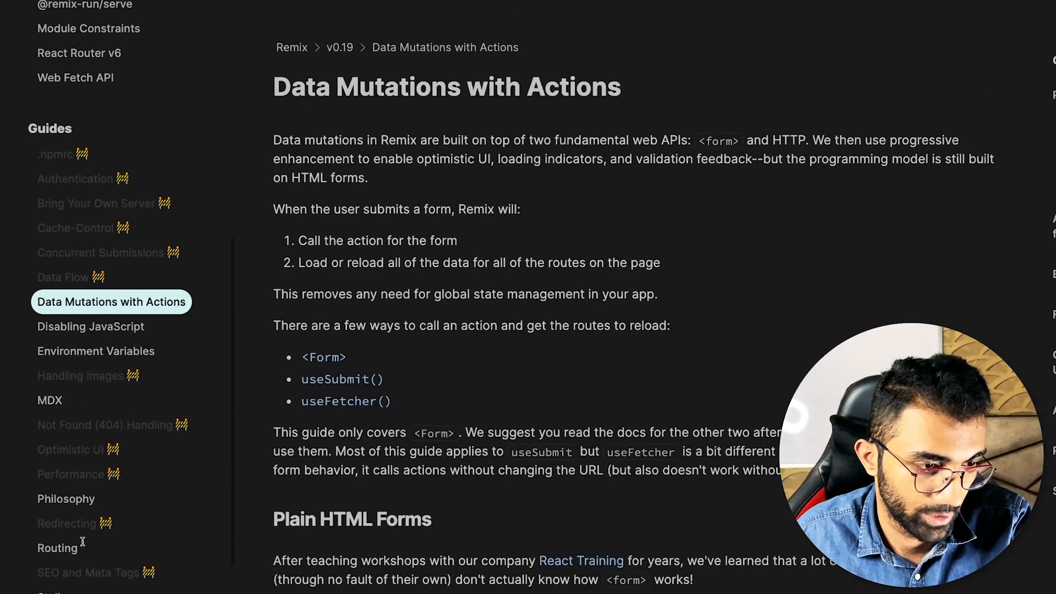
{"action": "scroll", "scroll_direction": "down", "scroll_amount": 3}
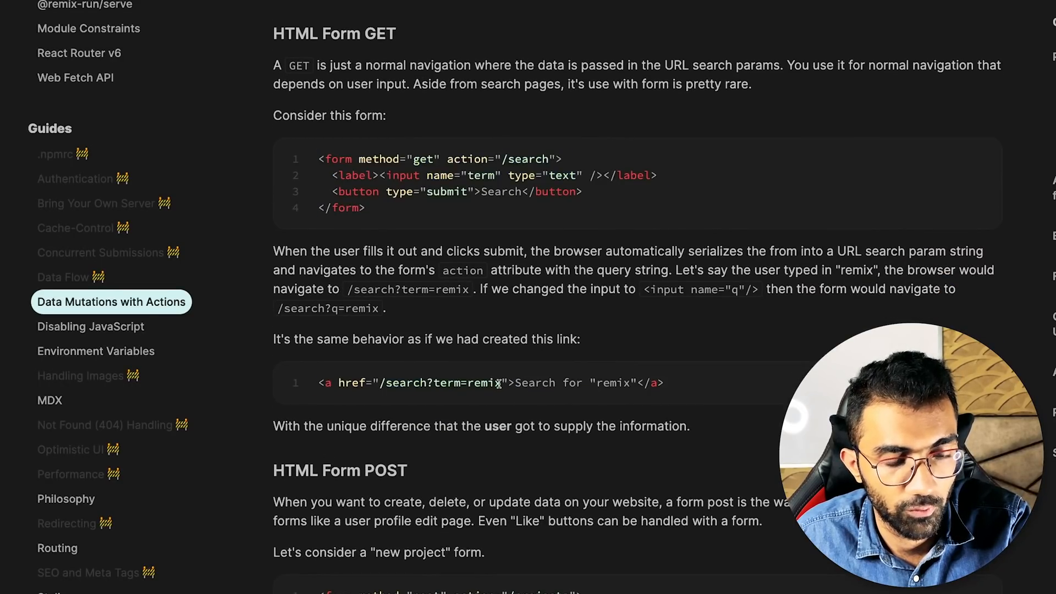
- Read the 'Building the form' code blocks and the project route action example
{"action": "scroll", "scroll_direction": "down", "scroll_amount": 3}
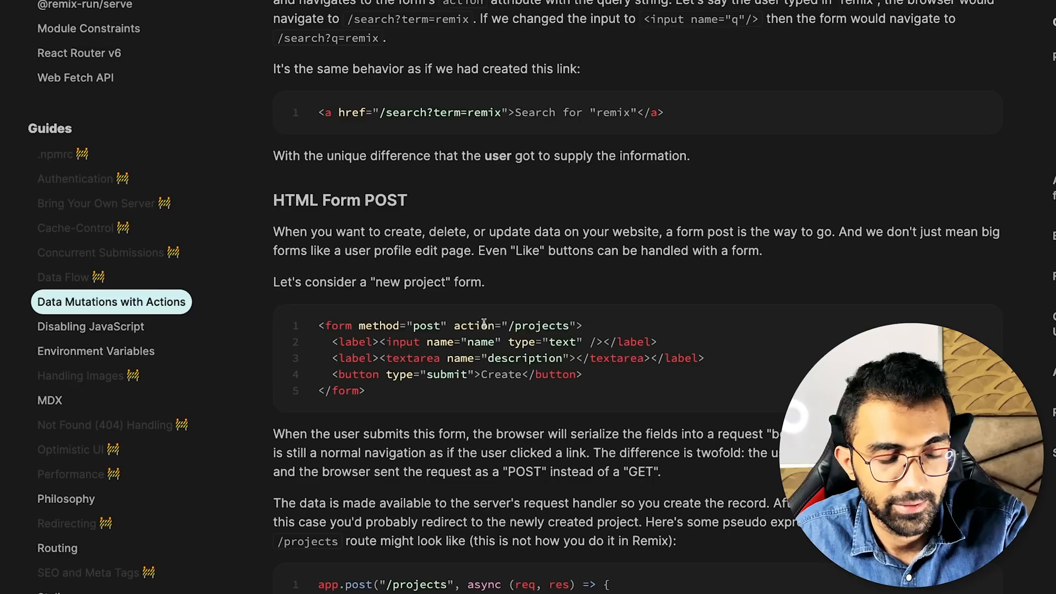
{"action": "mouse_move", "coordinate": [584, 327]}
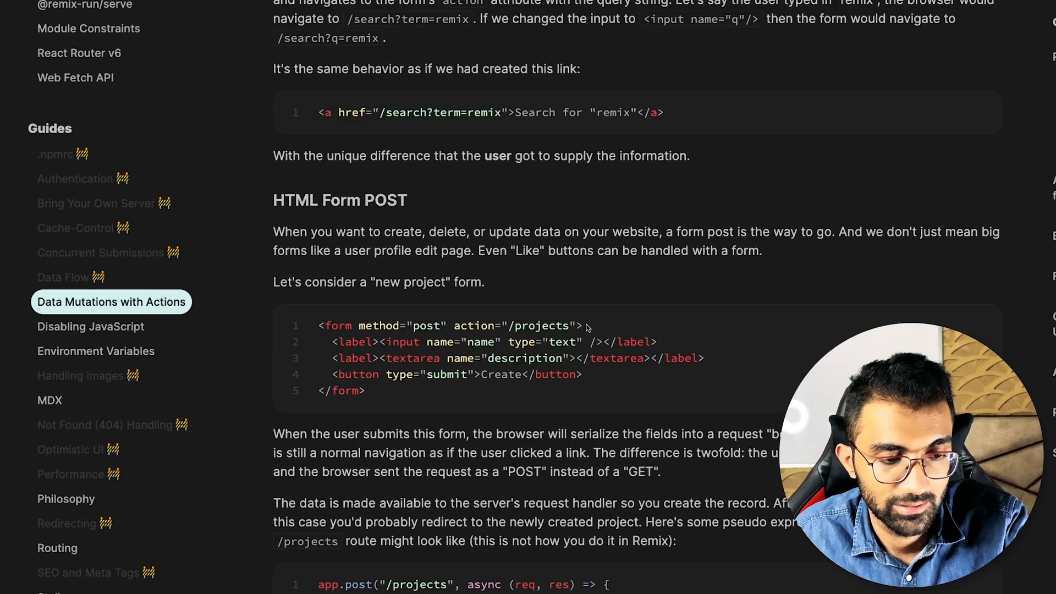
{"action": "double_click", "coordinate": [473, 325]}
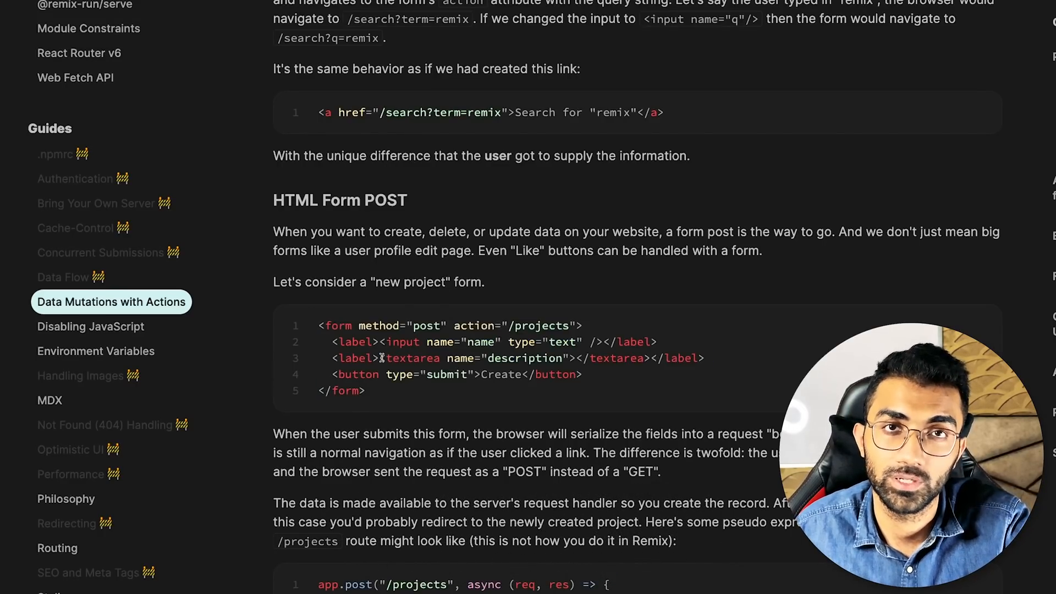
{"action": "scroll", "scroll_direction": "down", "scroll_amount": 3}
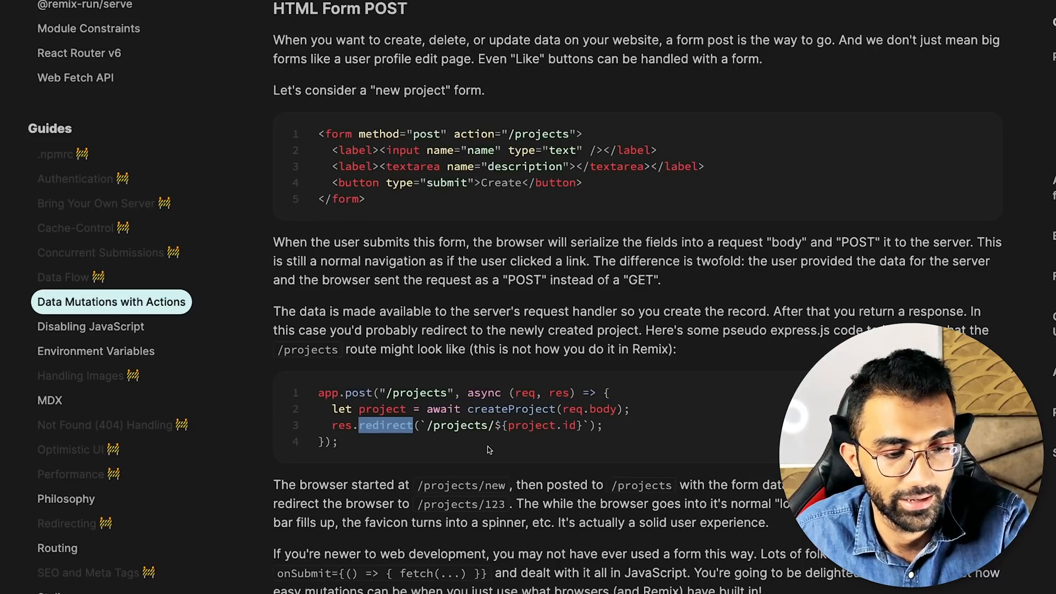
{"action": "scroll", "scroll_direction": "down", "scroll_amount": 3}
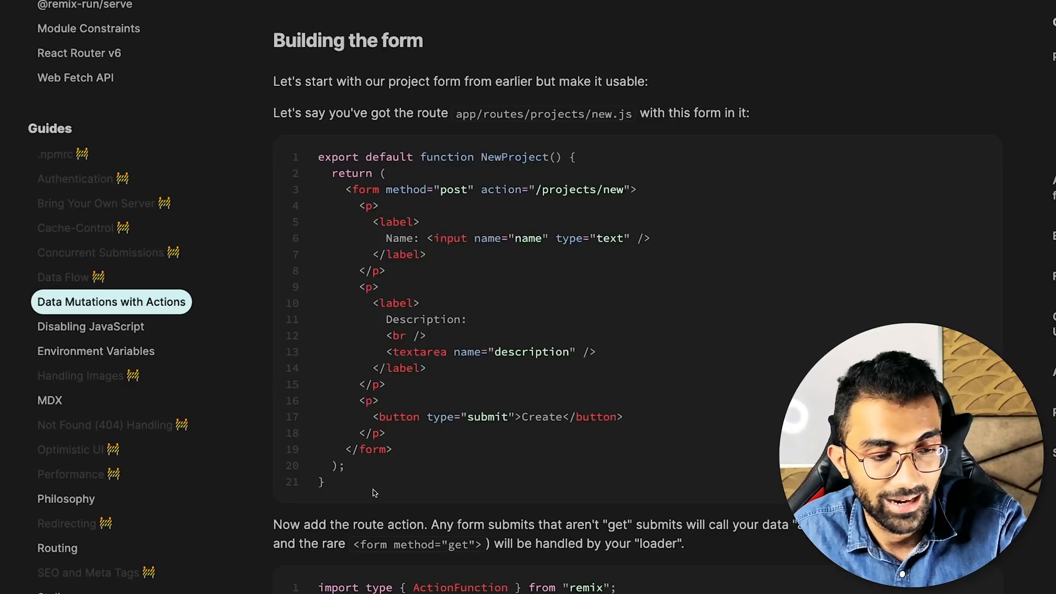
{"action": "scroll", "scroll_direction": "down", "scroll_amount": 3}
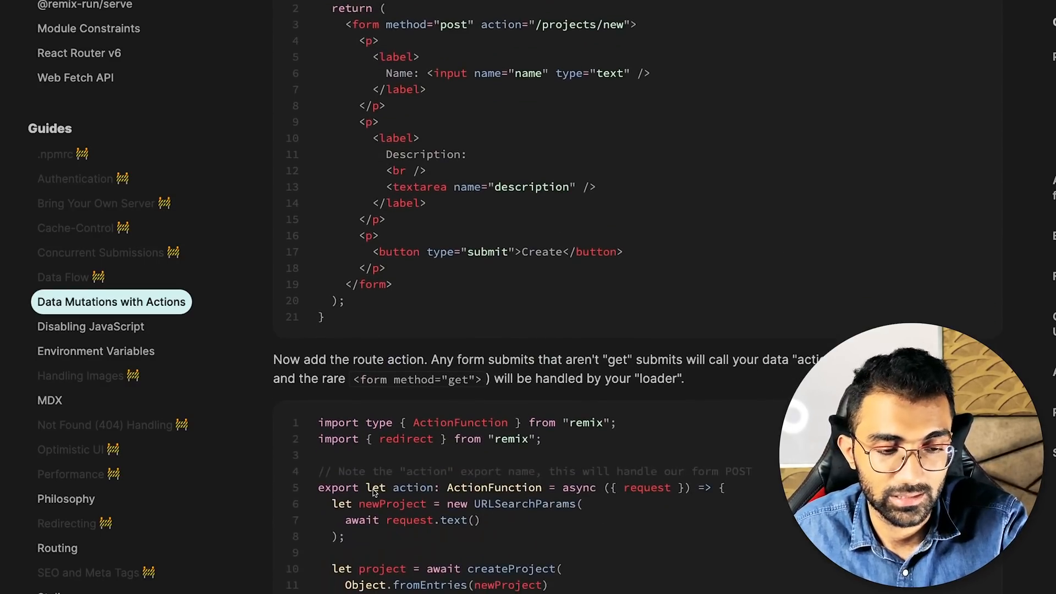
- Re-read the route action code, then continue down to the Form Validation section
{"action": "scroll", "scroll_direction": "up", "scroll_amount": 3}
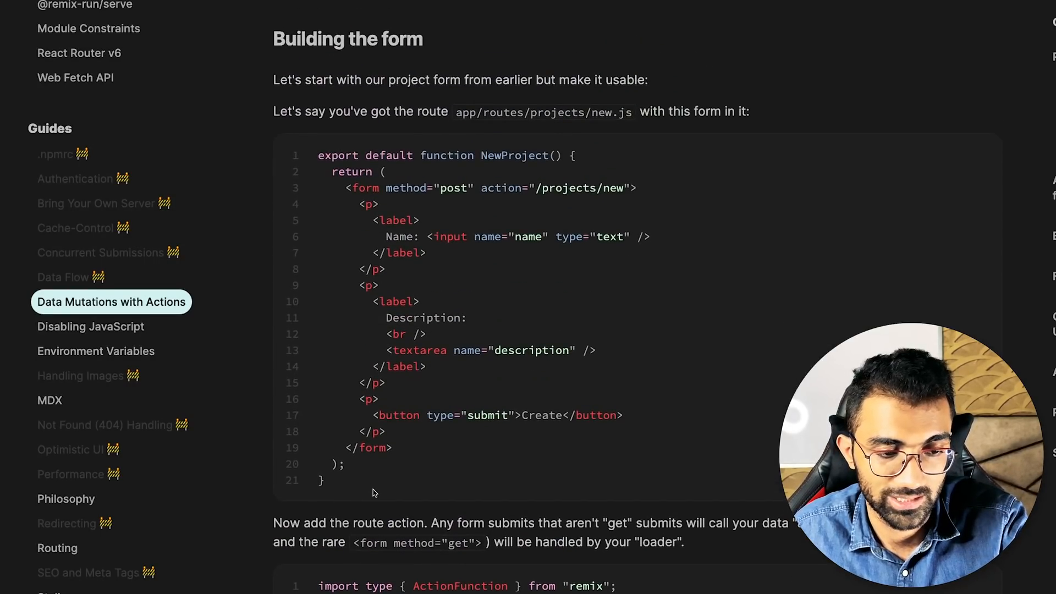
{"action": "scroll", "scroll_direction": "down", "scroll_amount": 3}
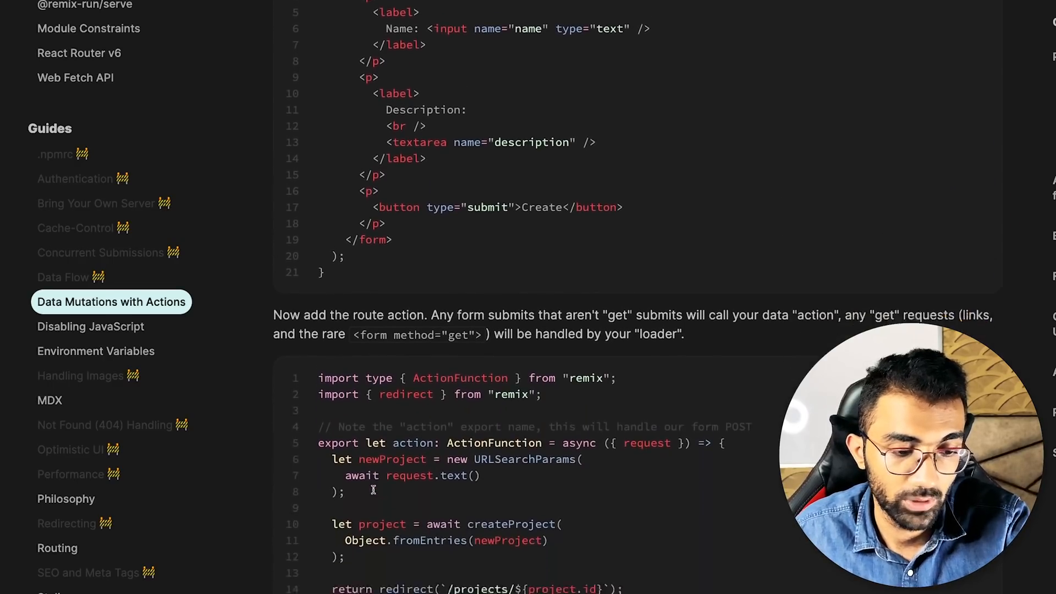
{"action": "scroll", "scroll_direction": "down", "scroll_amount": 3}
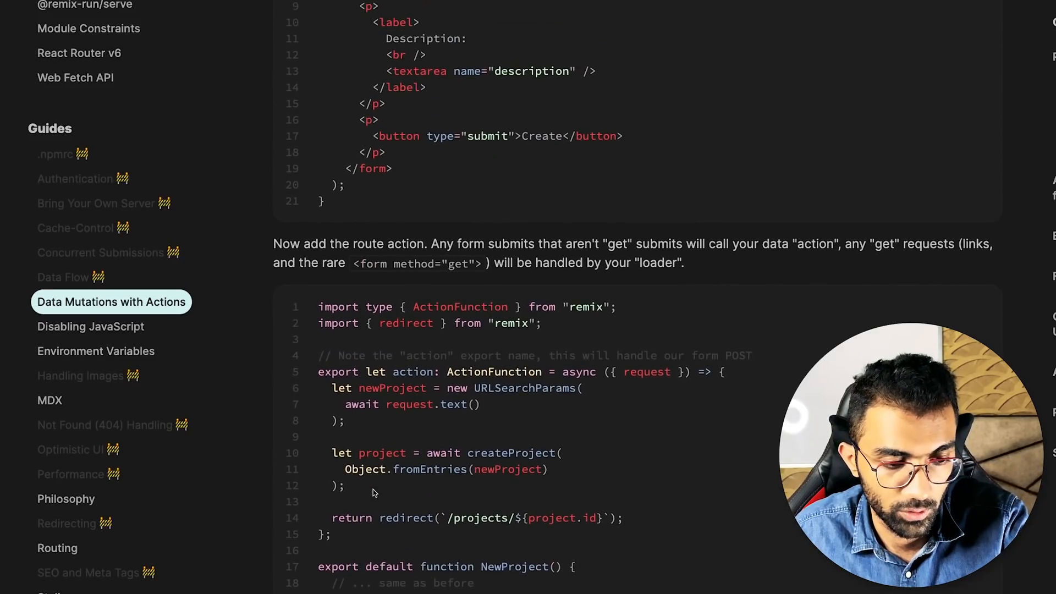
{"action": "scroll", "scroll_direction": "up", "scroll_amount": 3}
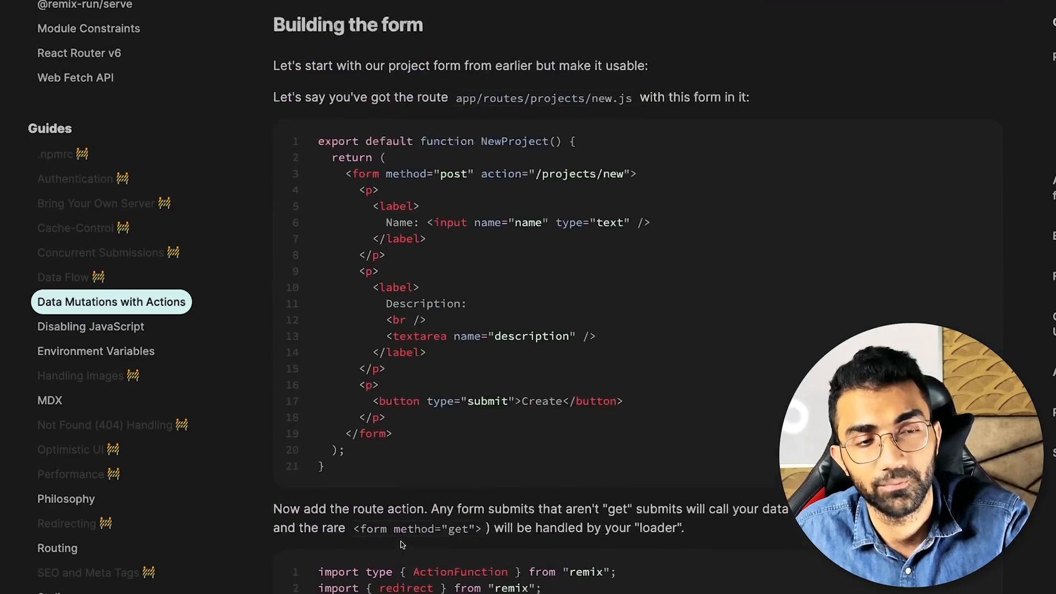
{"action": "scroll", "scroll_direction": "up", "scroll_amount": 3}
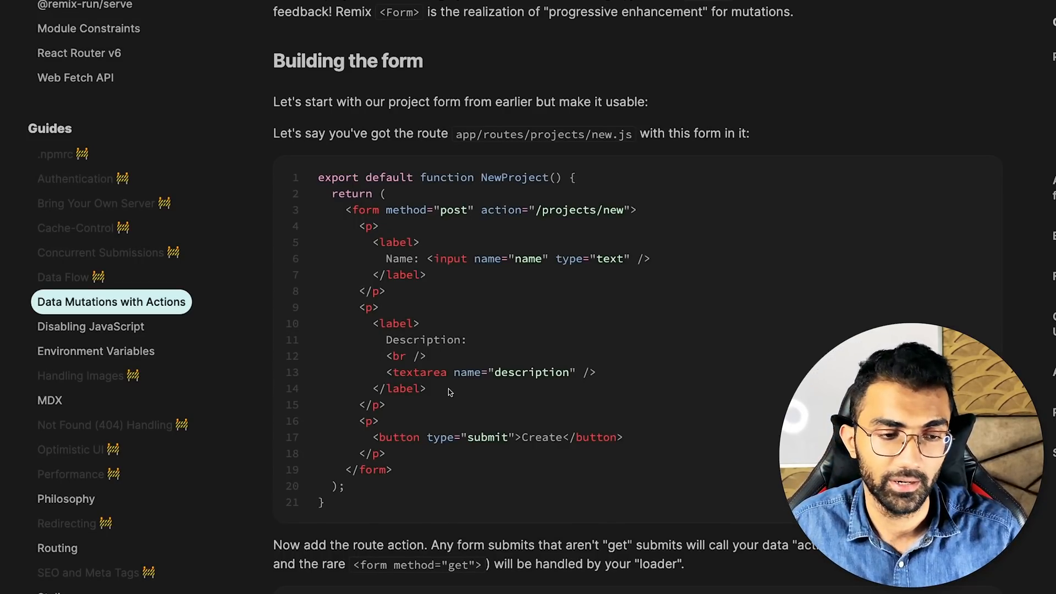
{"action": "scroll", "scroll_direction": "down", "scroll_amount": 3}
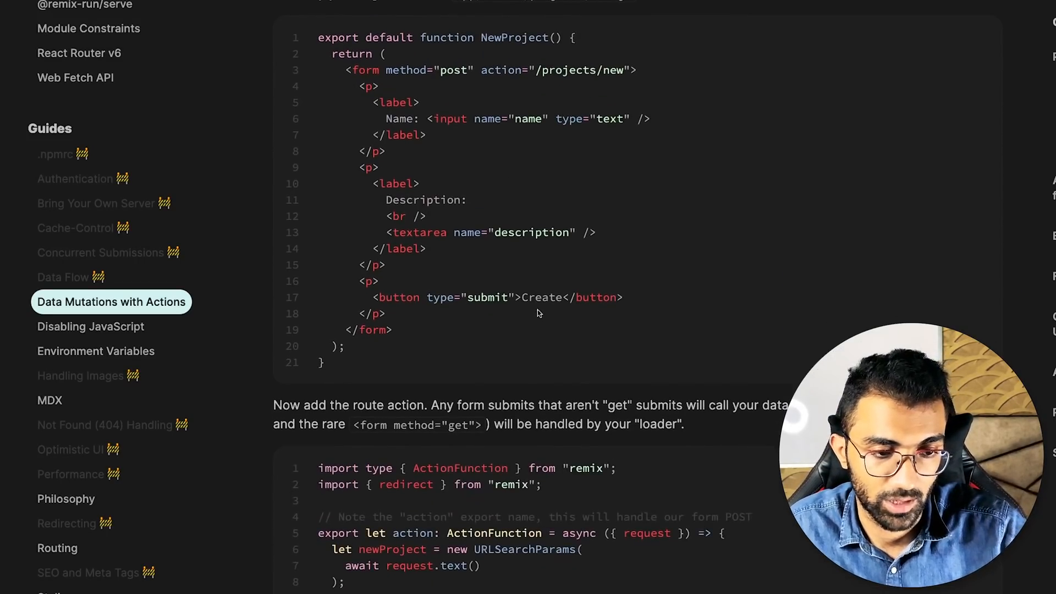
{"action": "scroll", "scroll_direction": "down", "scroll_amount": 3}
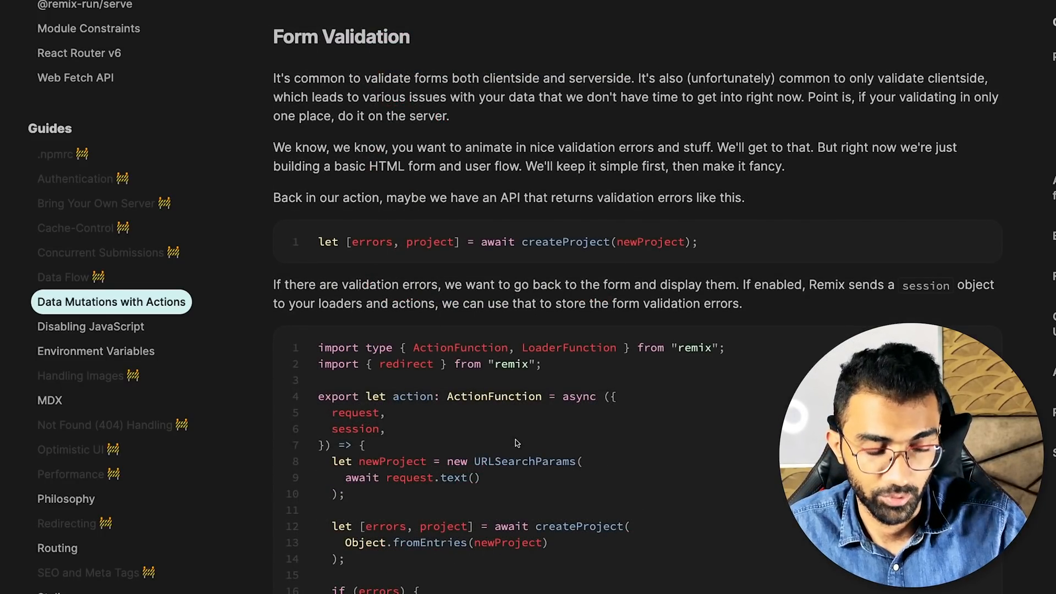
- View the validation action code, then open the Philosophy guide from the Guides sidebar
{"action": "scroll", "scroll_direction": "down", "scroll_amount": 3}
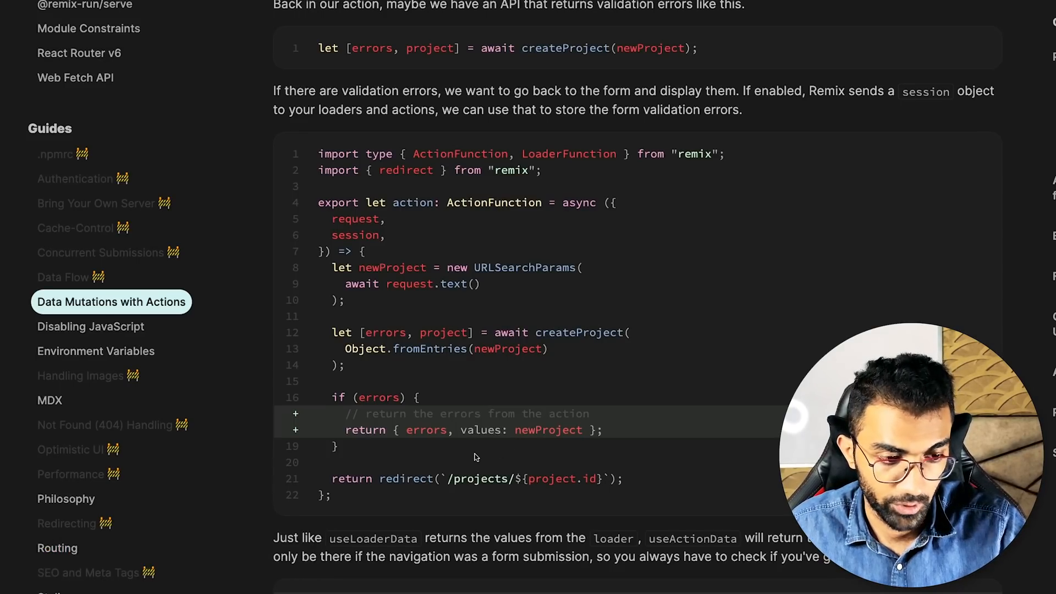
{"action": "mouse_move", "coordinate": [621, 166]}
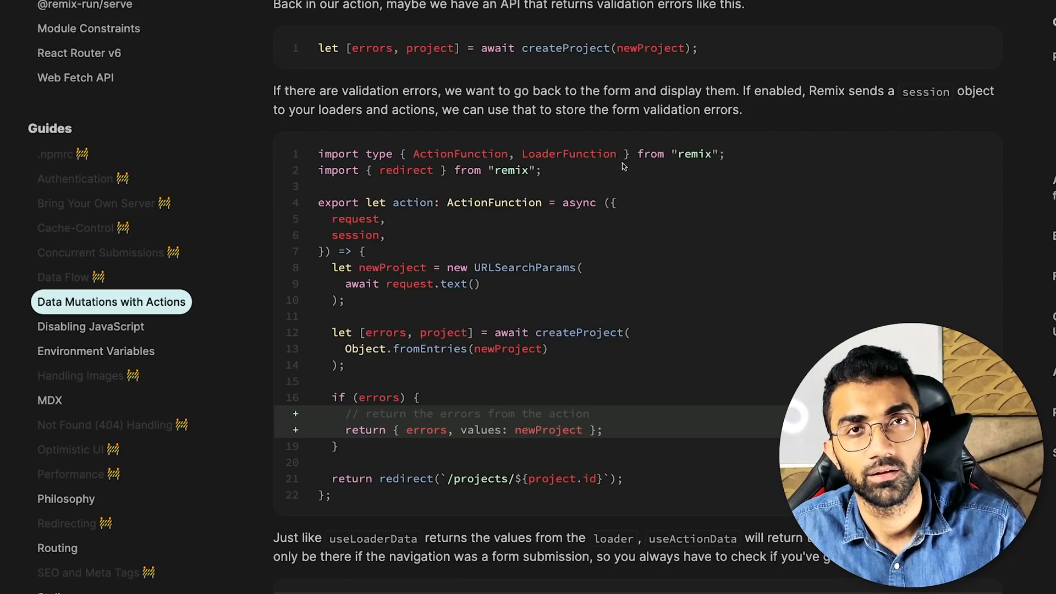
{"action": "left_click", "coordinate": [66, 499]}
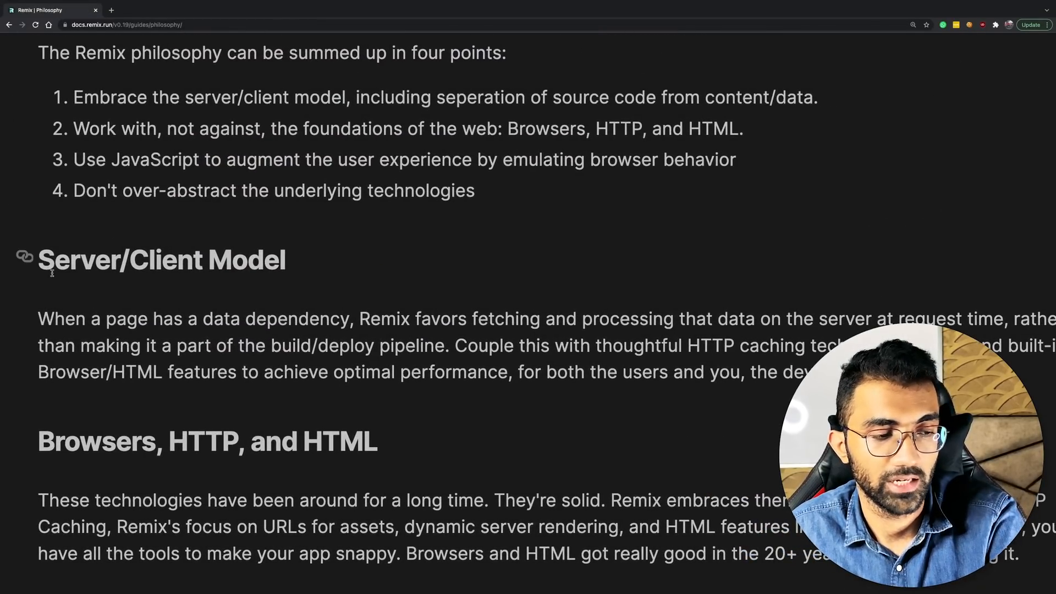
{"action": "mouse_move", "coordinate": [295, 303]}
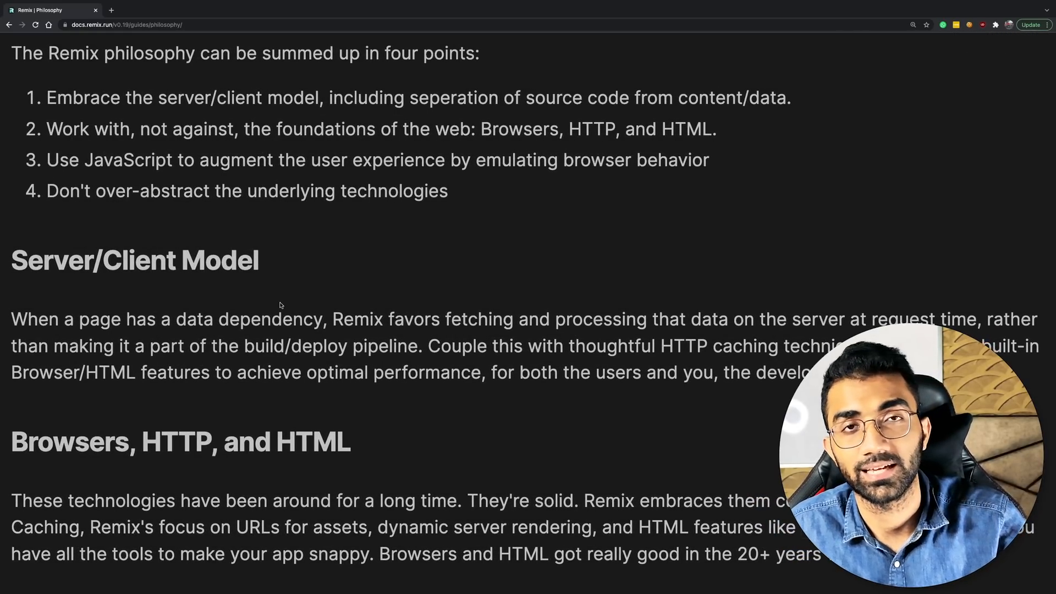
{"action": "double_click", "coordinate": [352, 319]}
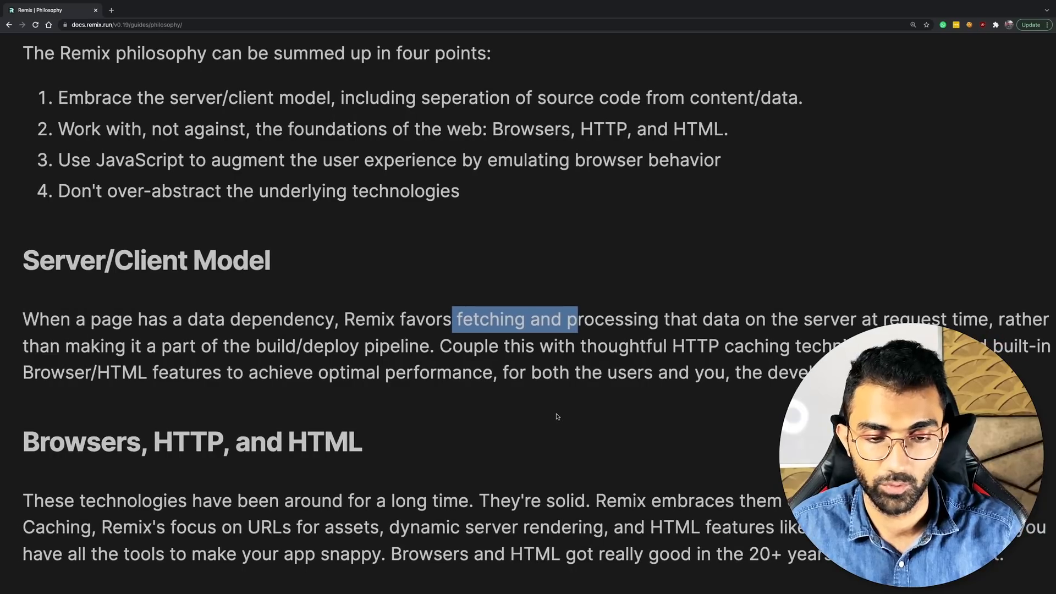
{"action": "mouse_move", "coordinate": [413, 355]}
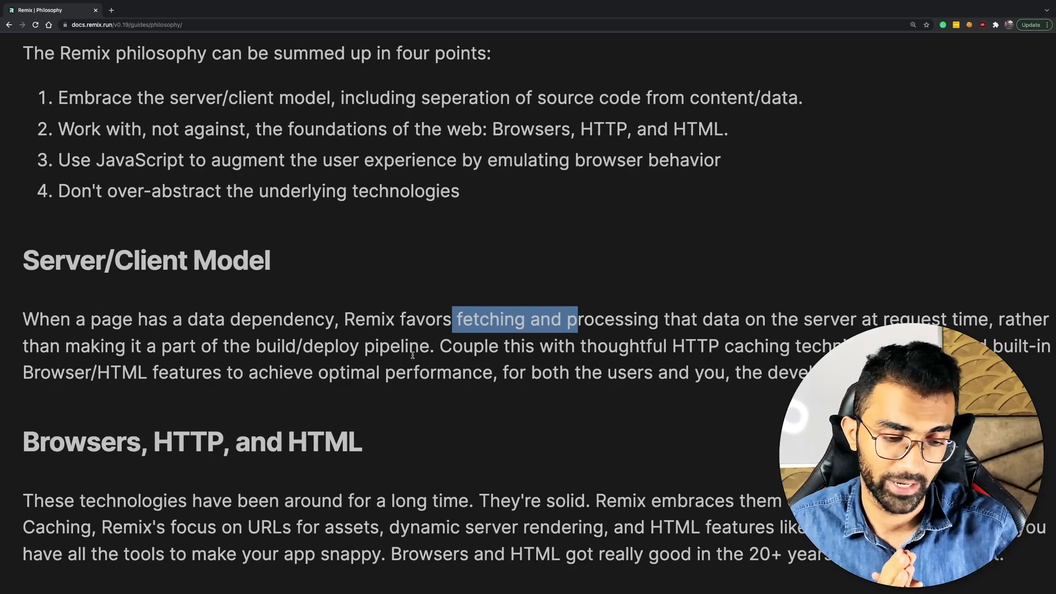
{"action": "left_click", "coordinate": [418, 347]}
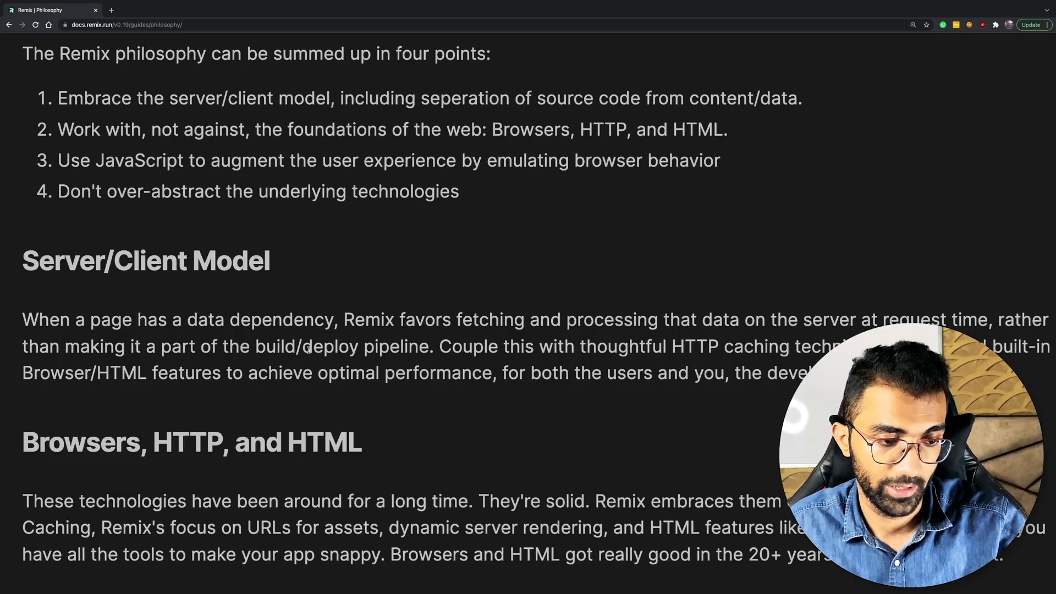
{"action": "scroll", "scroll_direction": "right", "scroll_amount": 3}
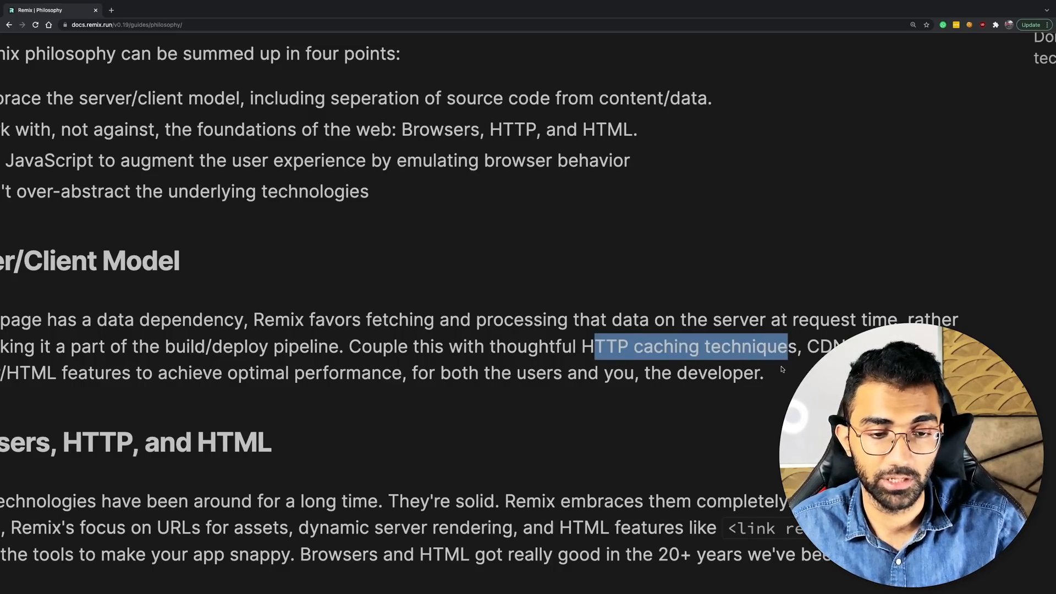
{"action": "left_click", "coordinate": [752, 362]}
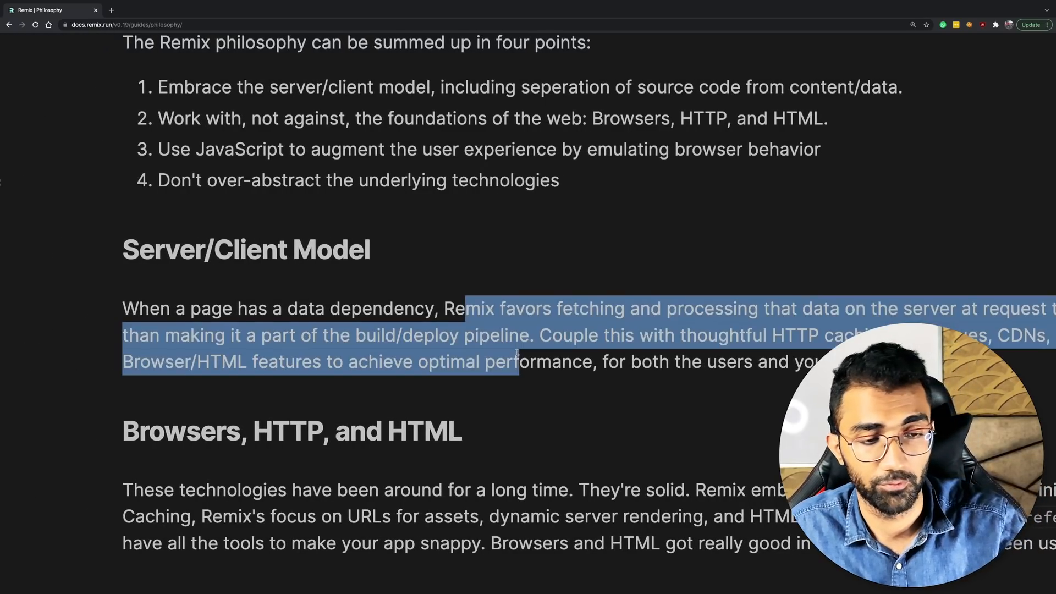
{"action": "left_click", "coordinate": [518, 334]}
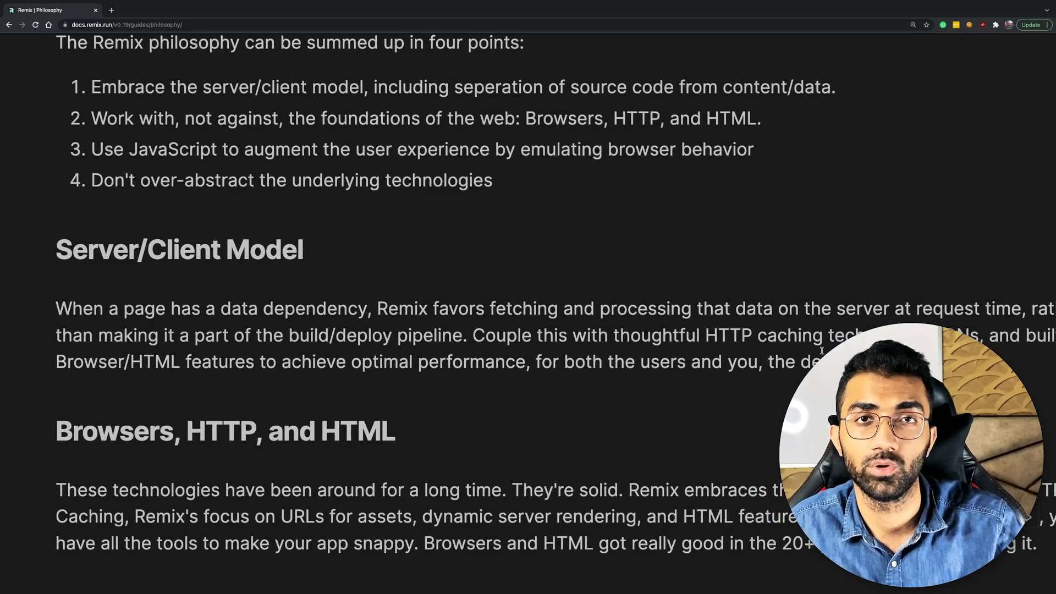
{"action": "scroll", "scroll_direction": "down", "scroll_amount": 3}
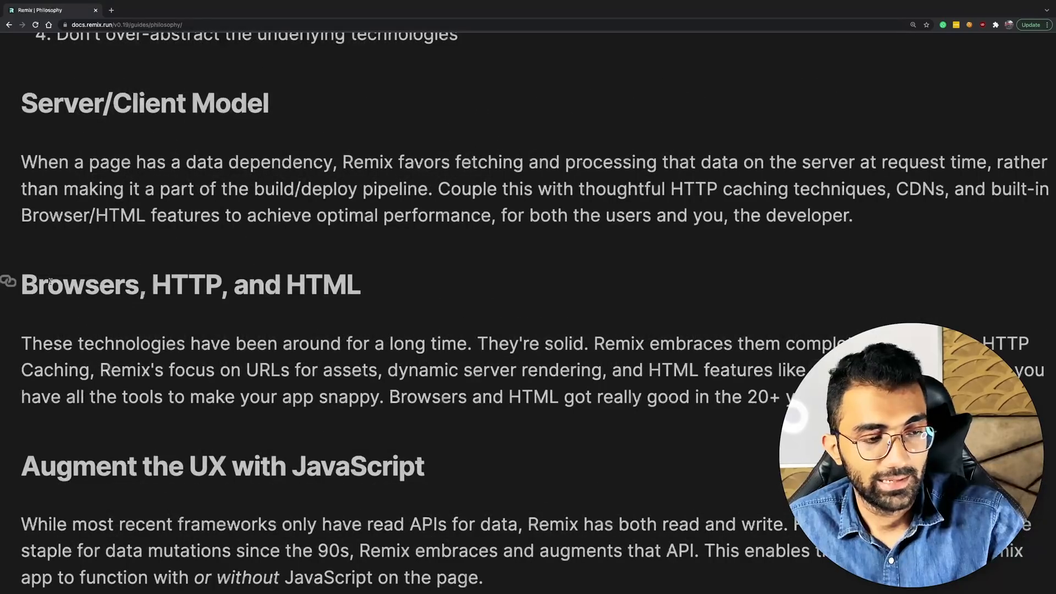
{"action": "mouse_move", "coordinate": [281, 385]}
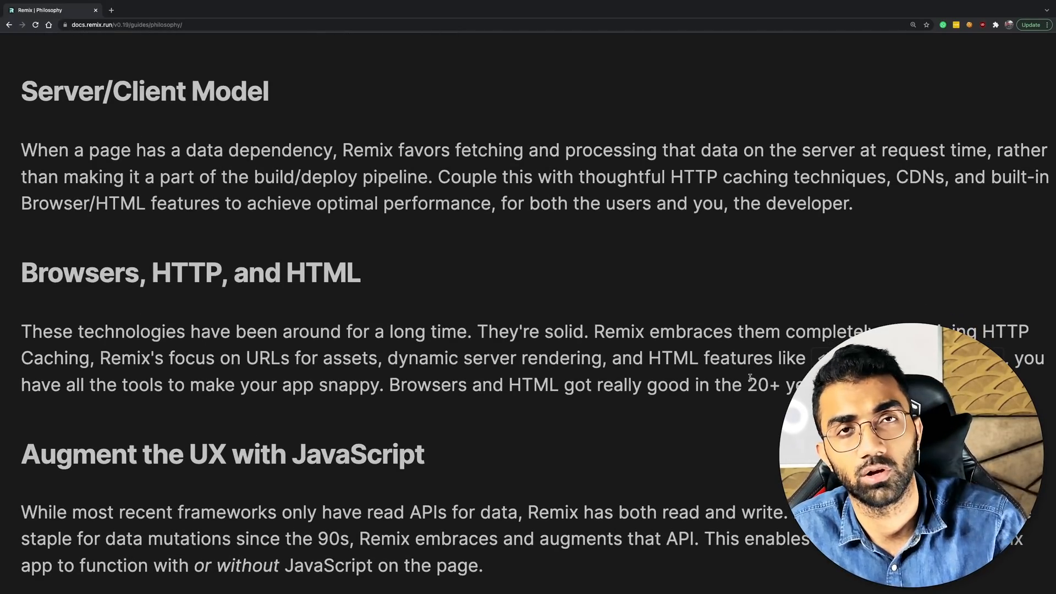
- Read the Browsers, HTTP, and HTML and Augment the UX with JavaScript sections
{"action": "scroll", "scroll_direction": "down", "scroll_amount": 3}
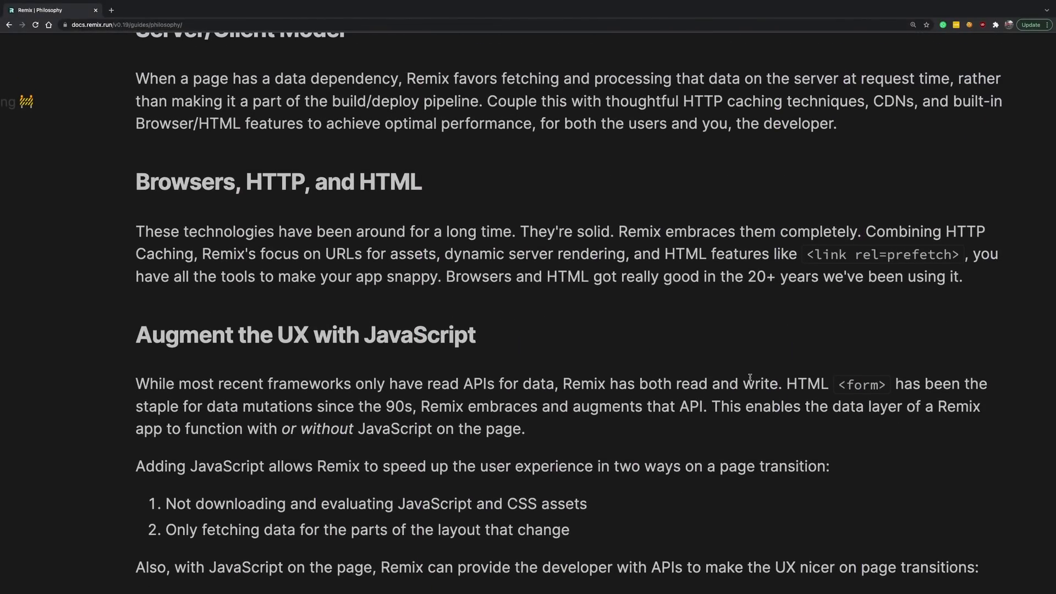
{"action": "scroll", "scroll_direction": "up", "scroll_amount": 3}
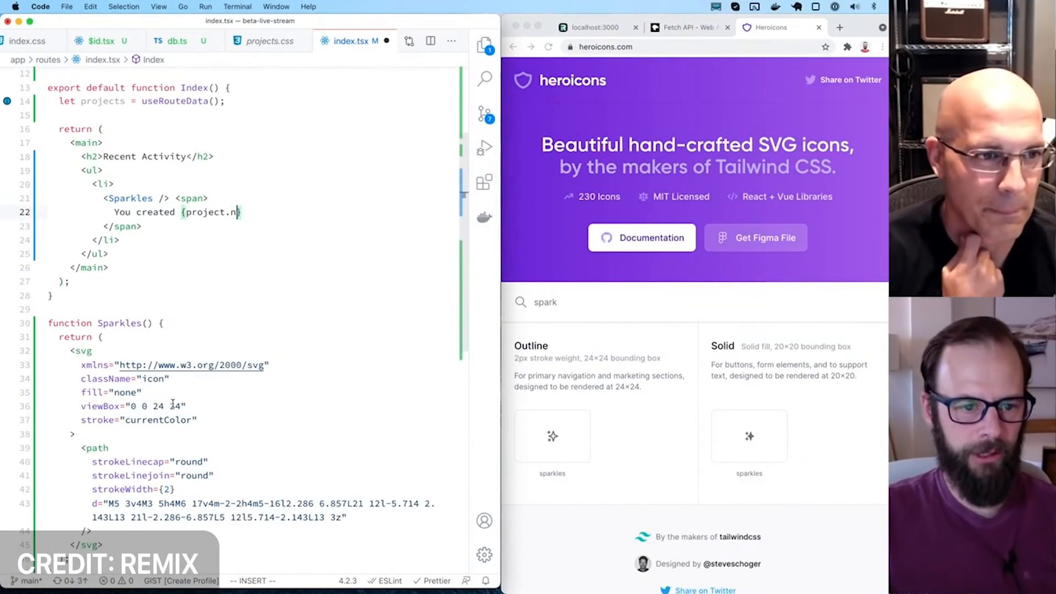
{"action": "key", "text": "Escape"}
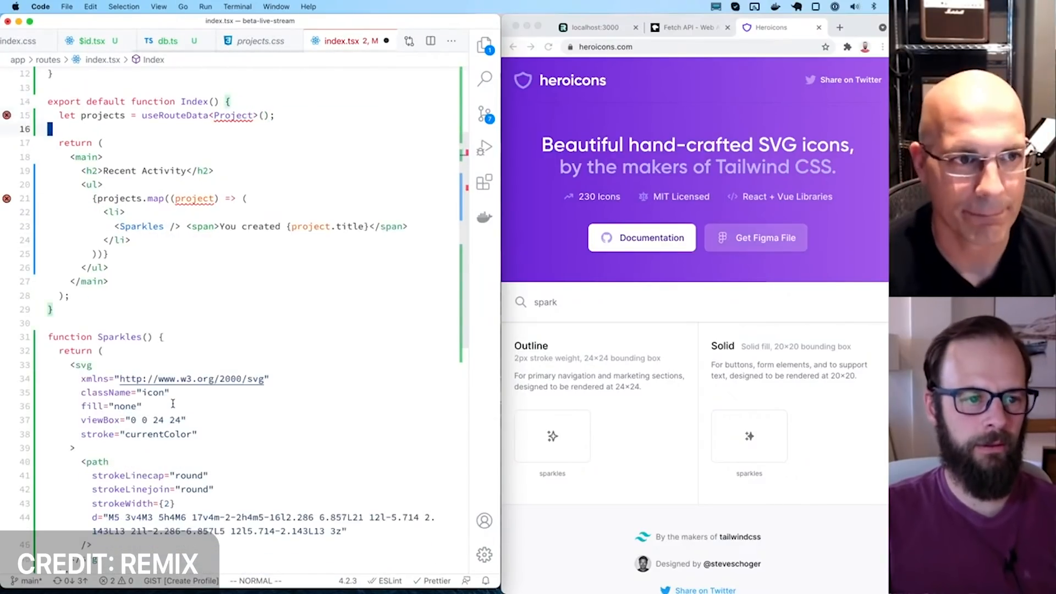